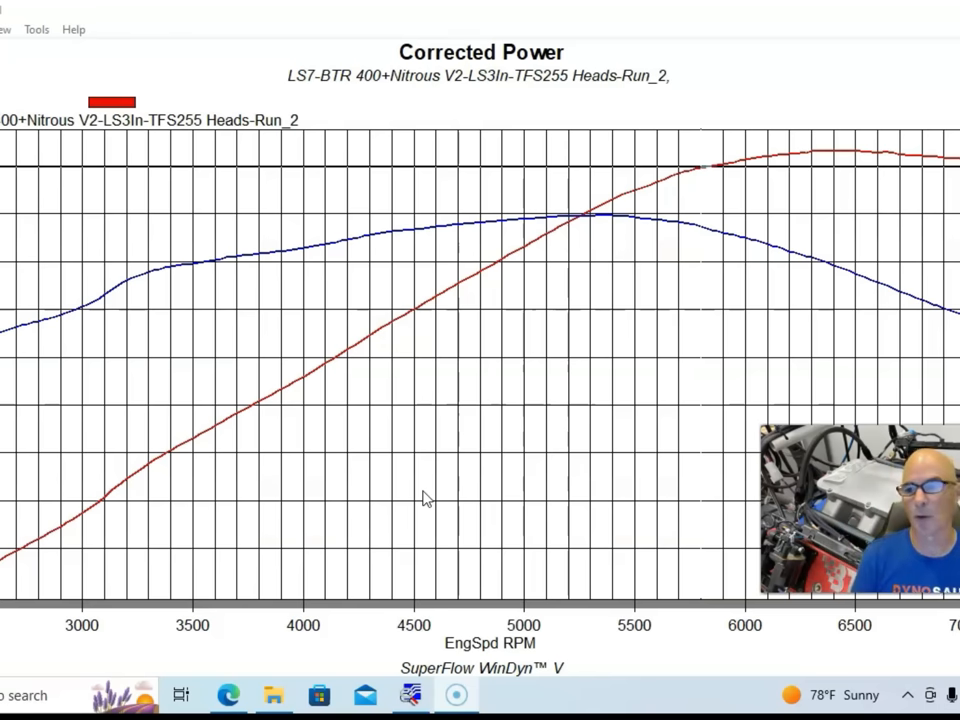
mouse_move(838, 155)
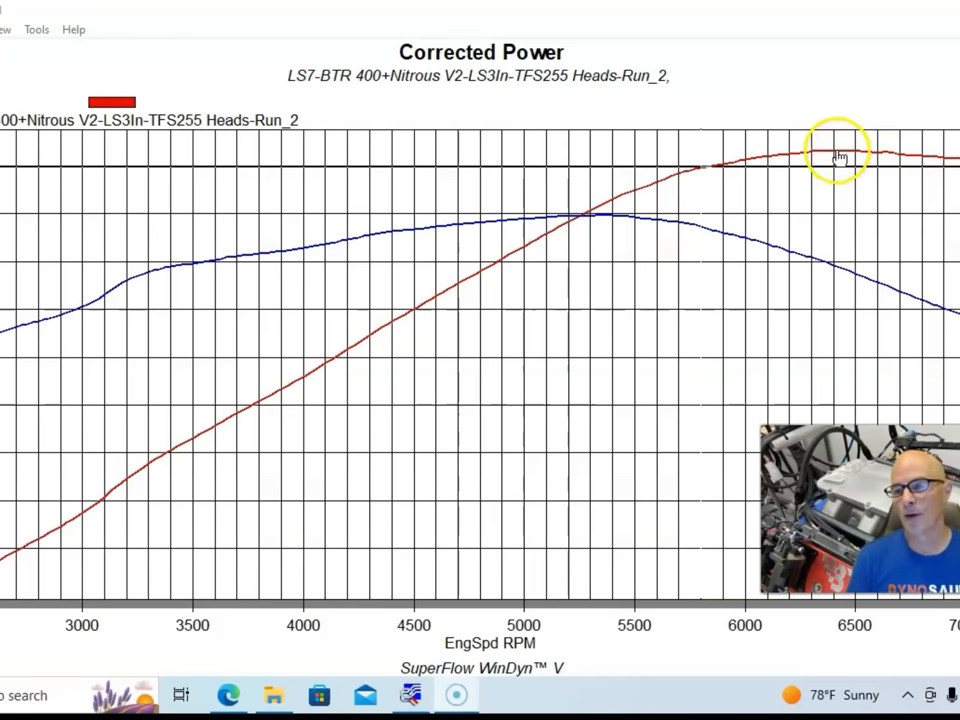
Step: Check the LS3-intake power peak and show the recent run files list
left_click(832, 158)
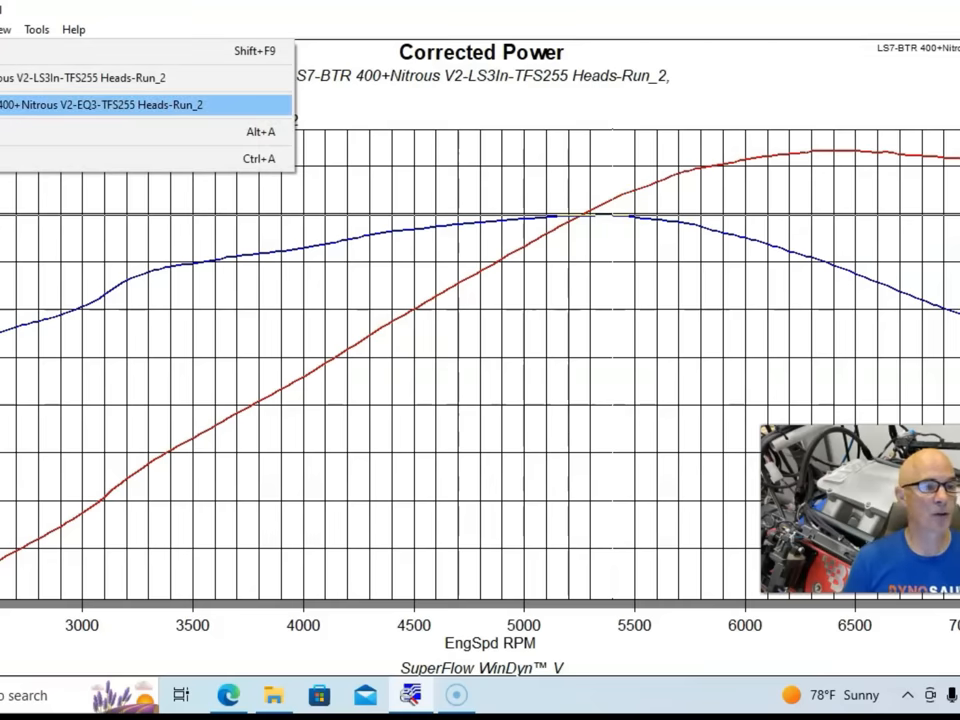
left_click(100, 104)
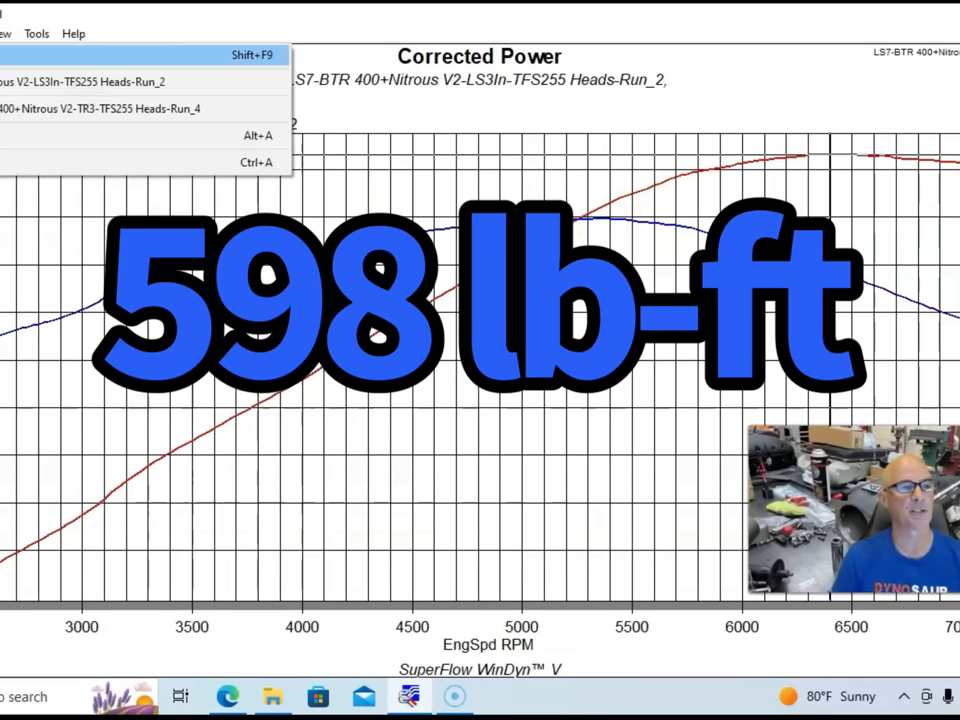
Step: Overlay the final TR3 intake Run_4 on the LS3 Corrected Power graph
left_click(100, 108)
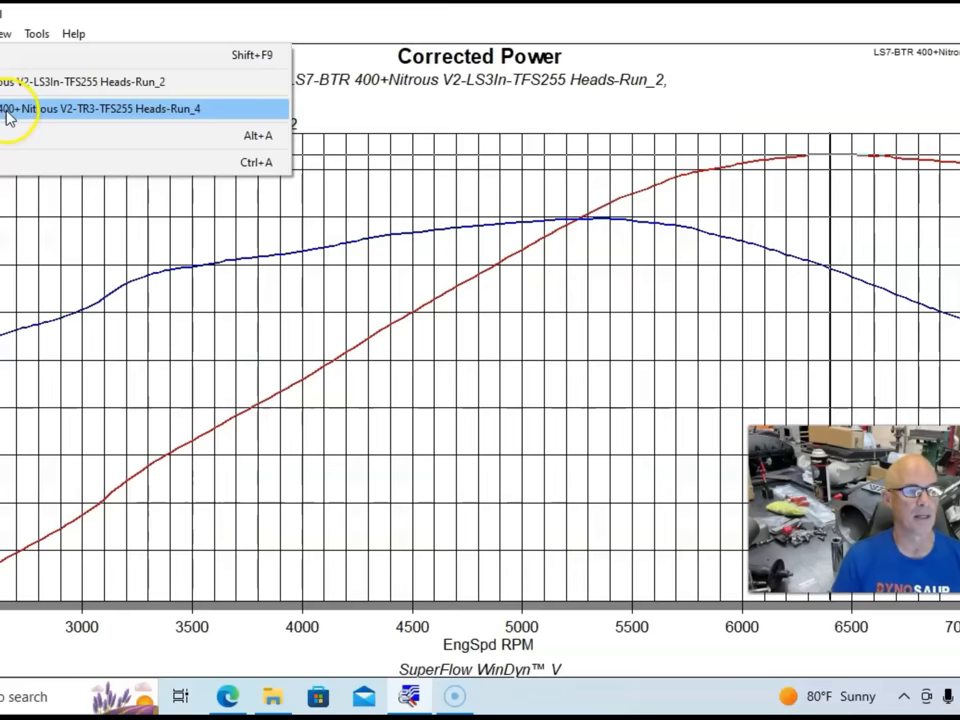
left_click(100, 109)
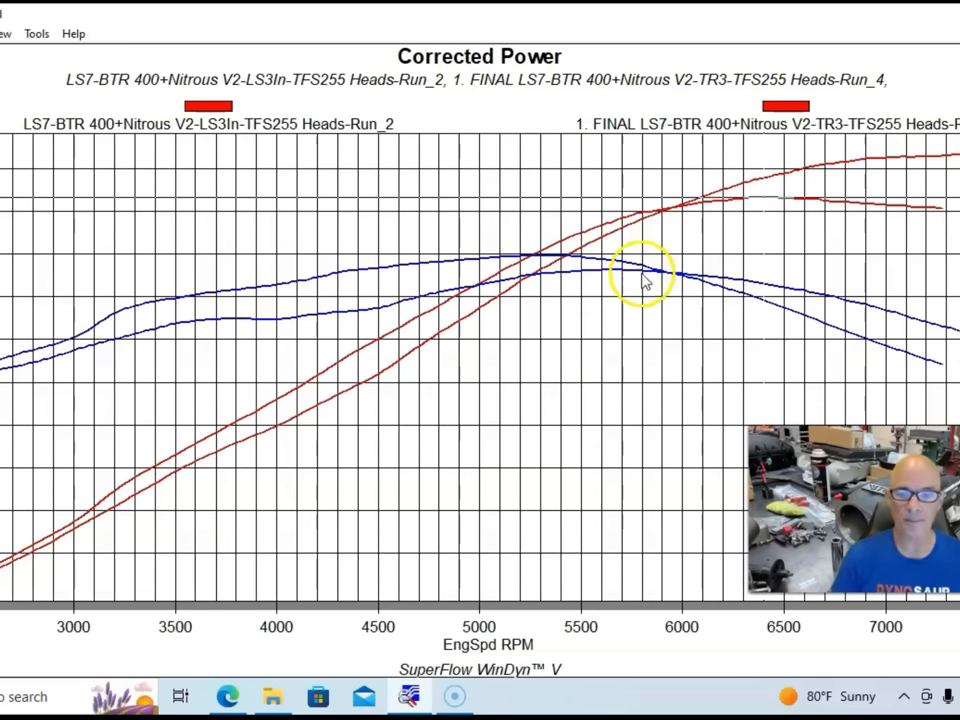
mouse_move(615, 275)
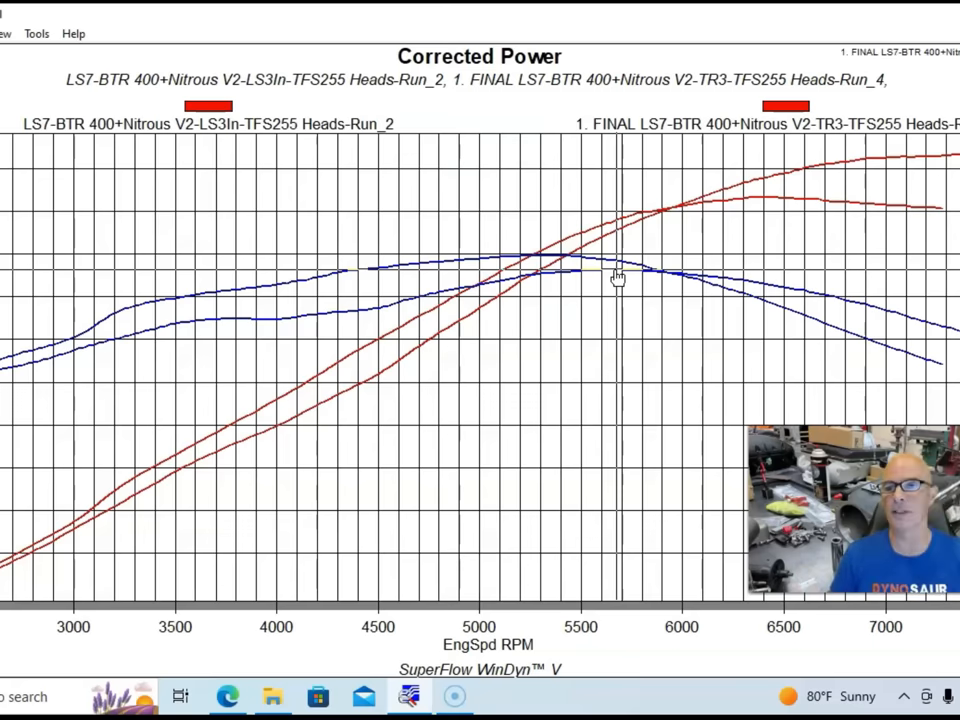
mouse_move(672, 213)
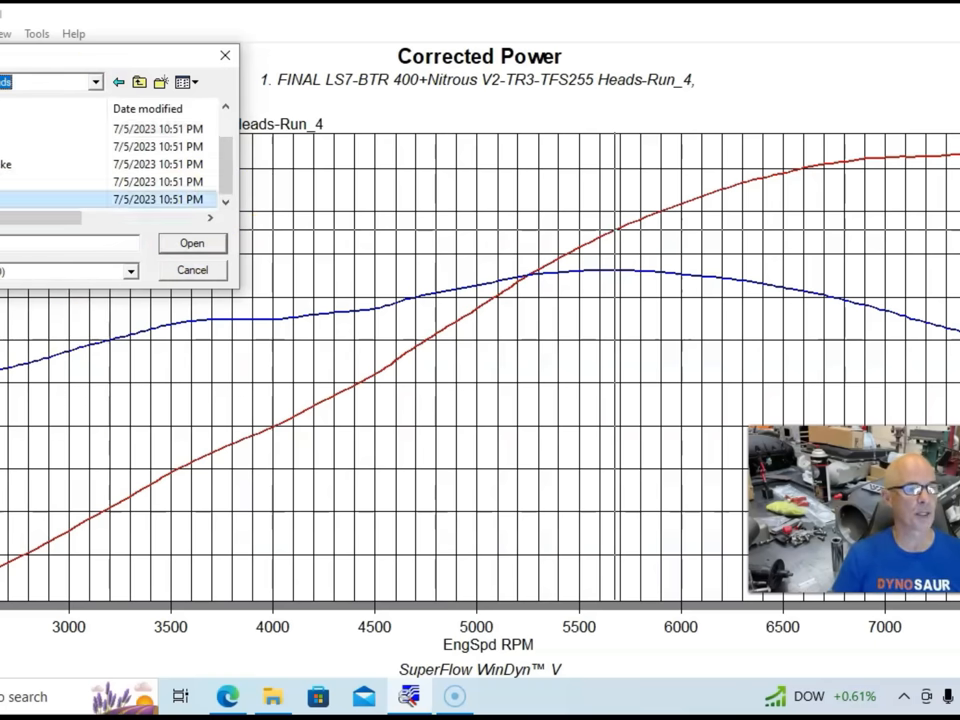
Step: Switch the Open dialog's Look in dropdown to another folder of saved runs
left_click(192, 243)
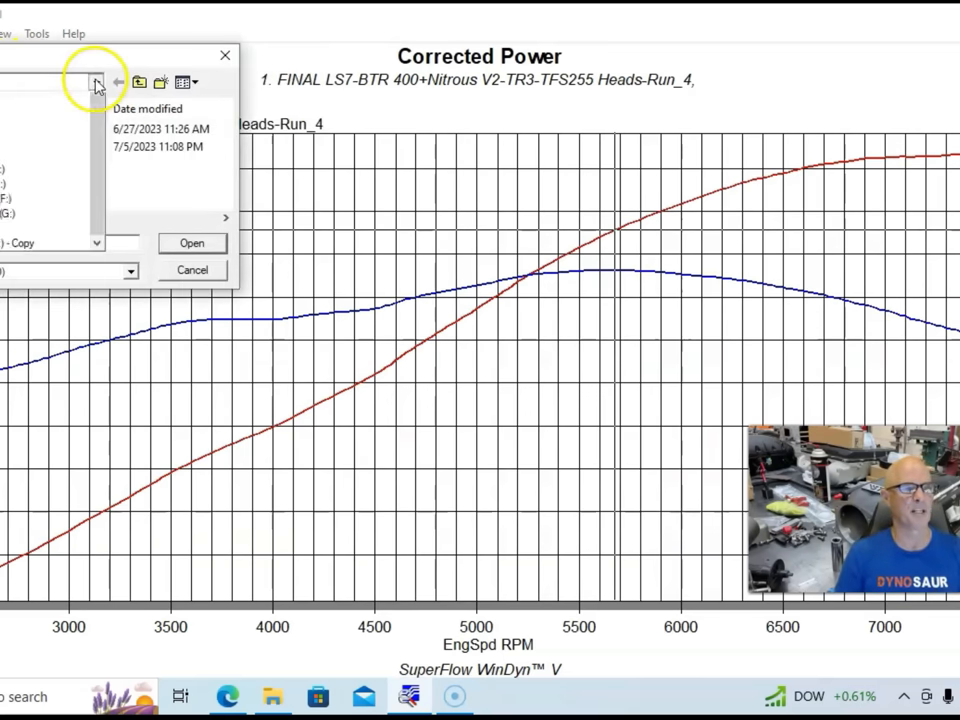
Step: Choose the saved-runs location and open the Holley HiRam Run_2 overlay
left_click(192, 243)
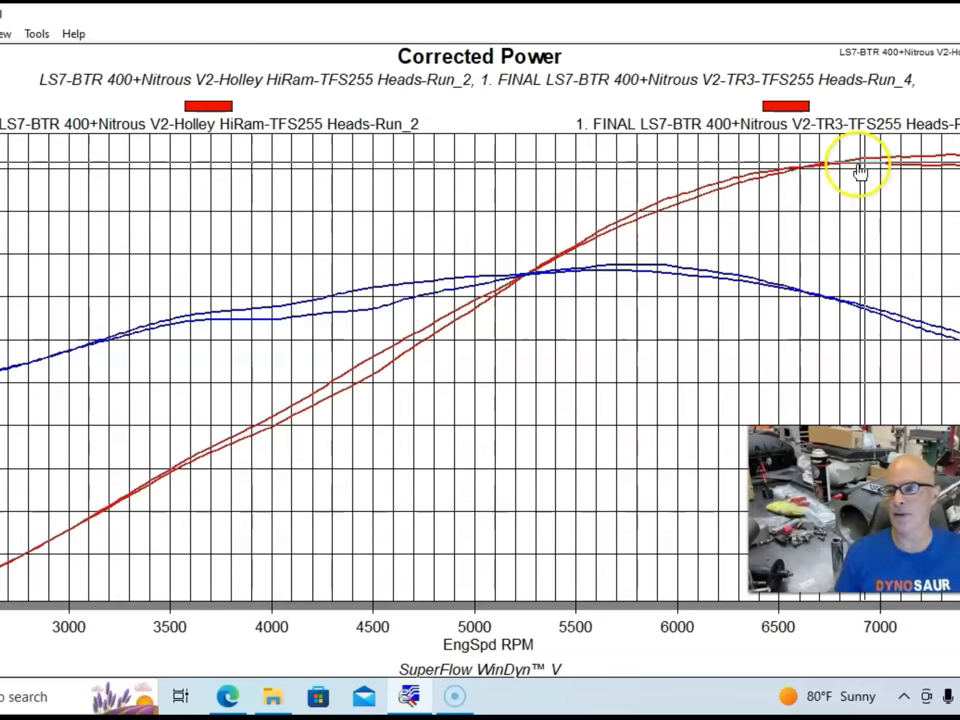
mouse_move(843, 168)
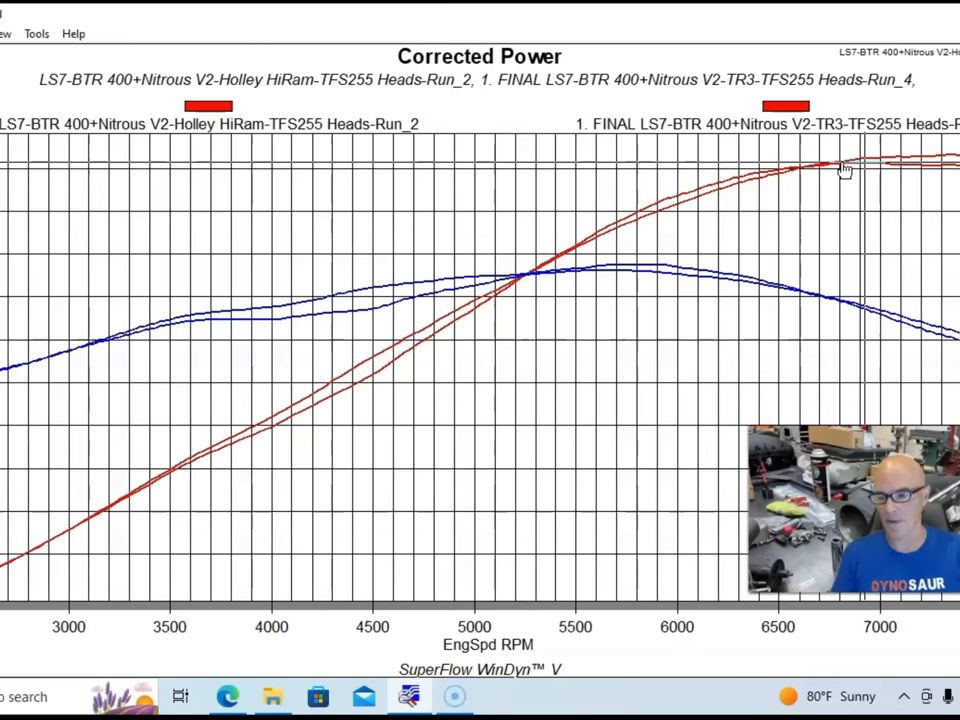